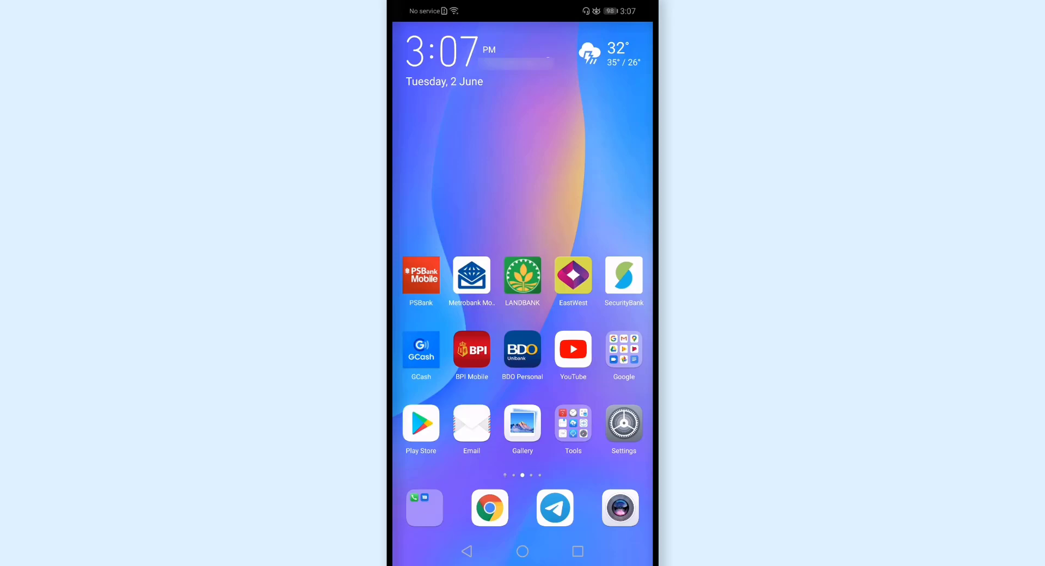
- Launch the Metrobank app and log in with username and password to reach My Accounts
click(471, 276)
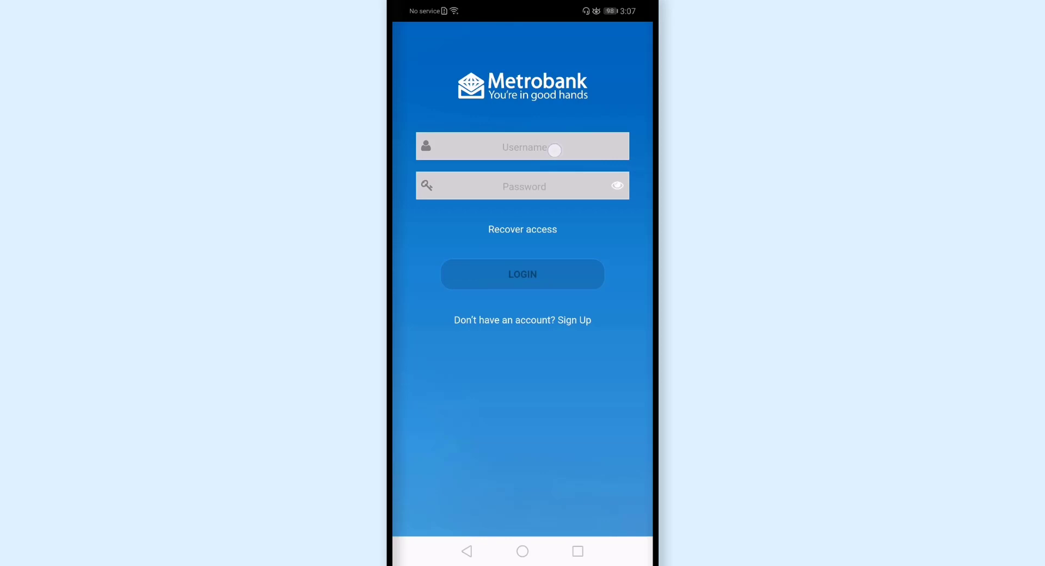
click(521, 146)
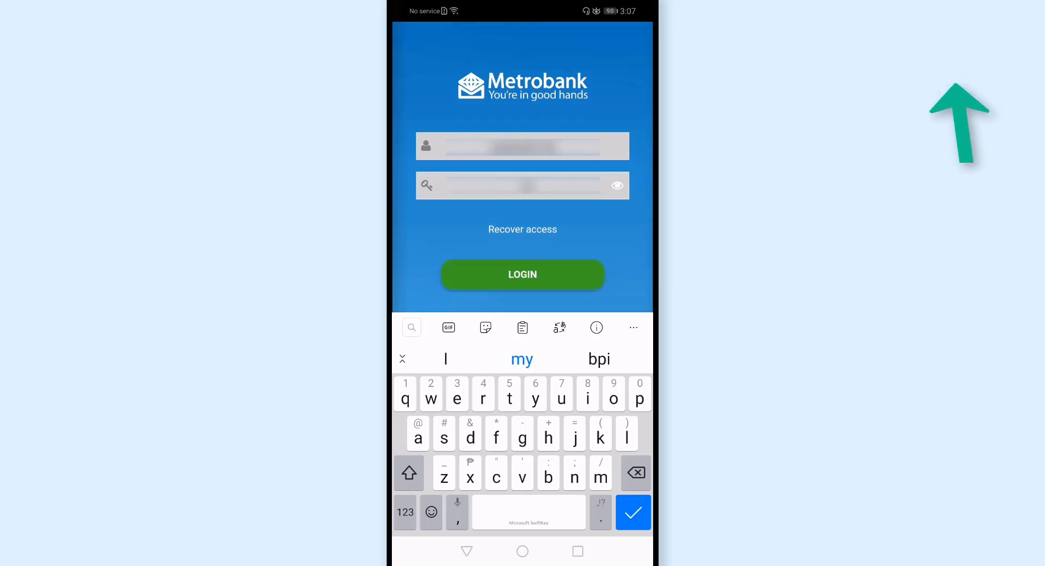
click(521, 275)
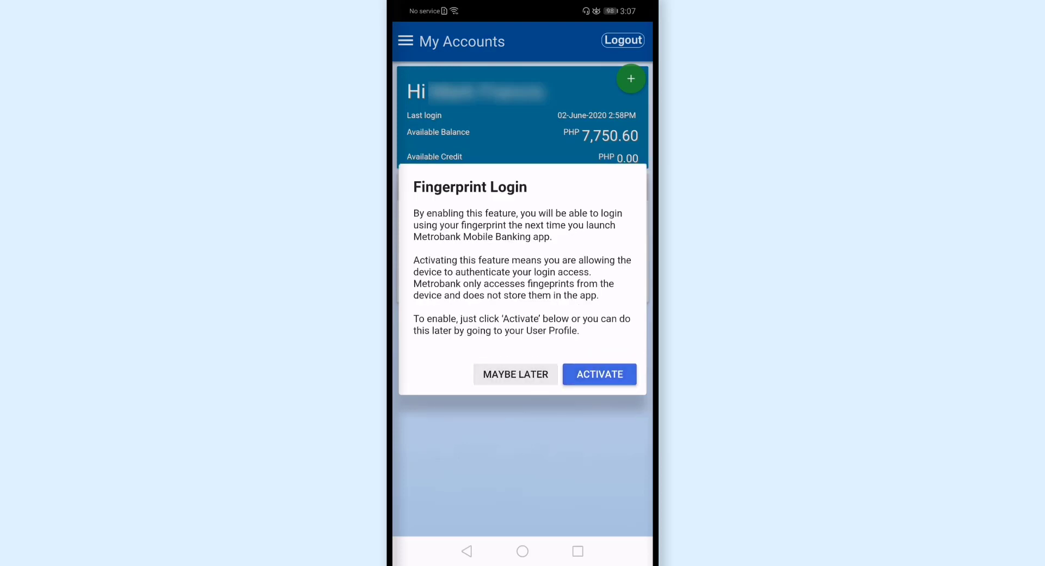
- Decline fingerprint login, then view Enrolled Billers under Pay Bills (only Meralco) and go back
click(515, 374)
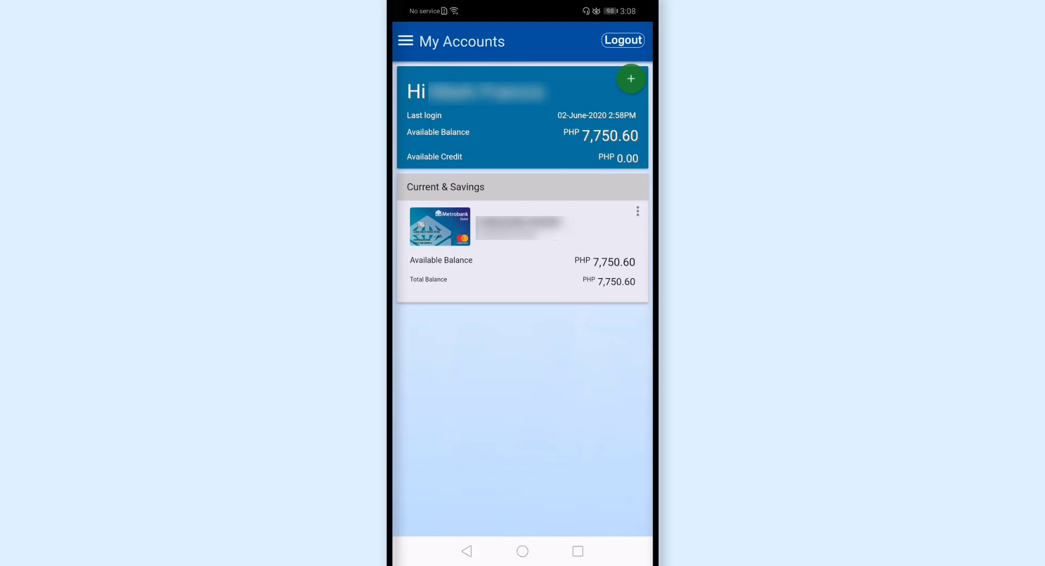
click(630, 78)
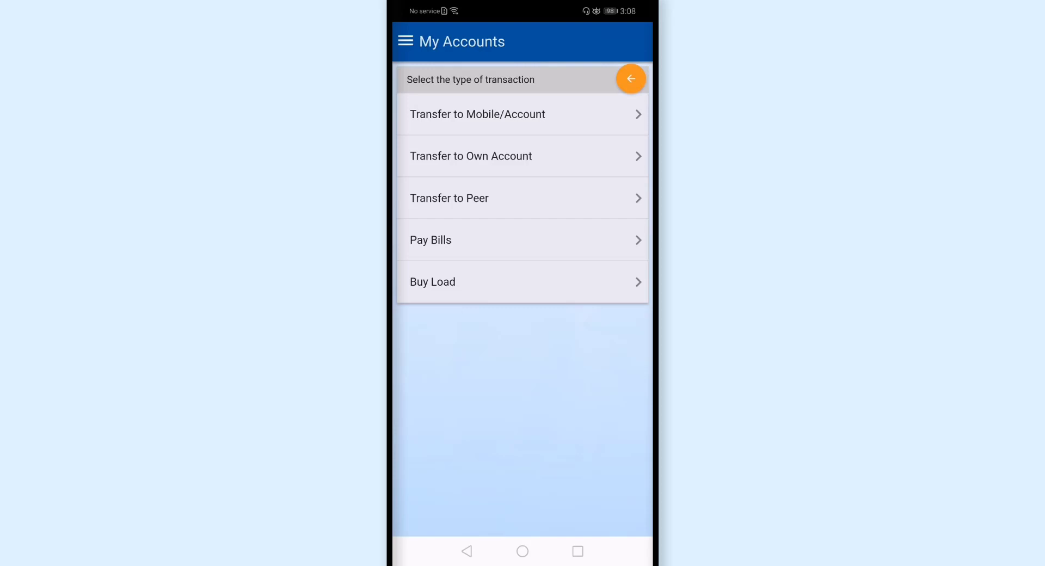
click(630, 78)
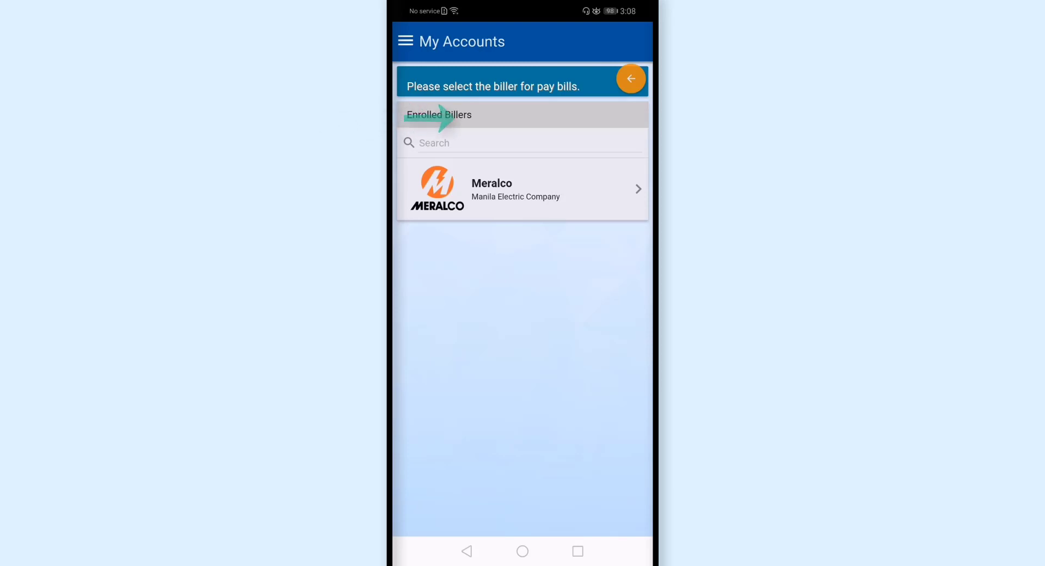
click(521, 188)
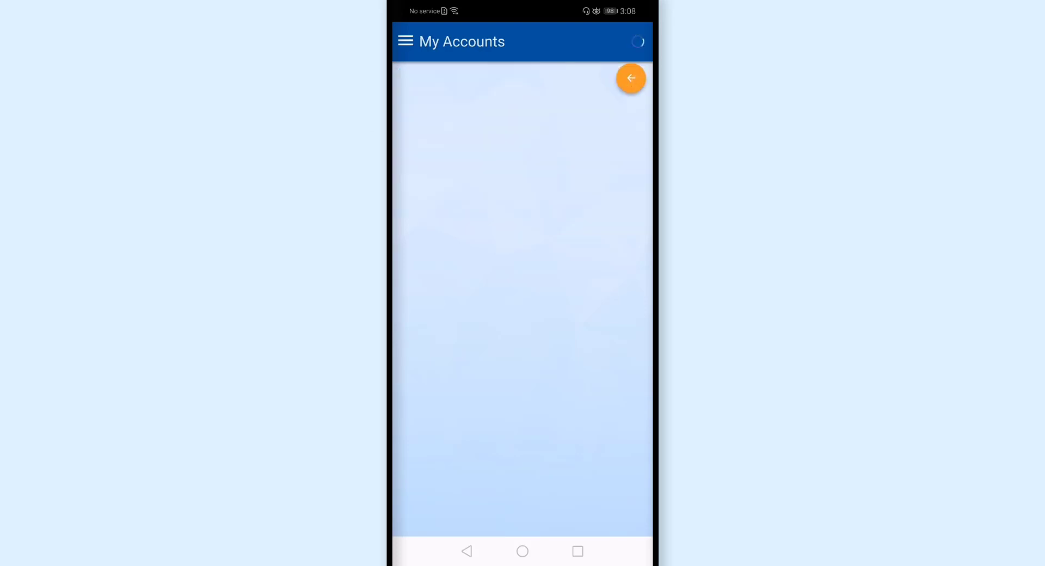
- From the main menu, return to accounts then enter My Bills to see the full biller search list
click(405, 42)
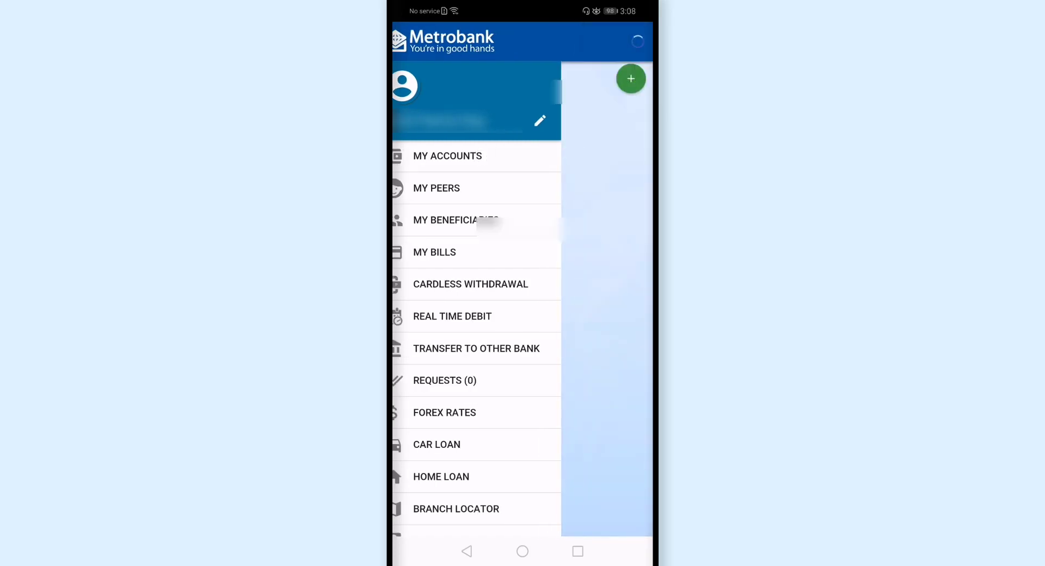
click(447, 155)
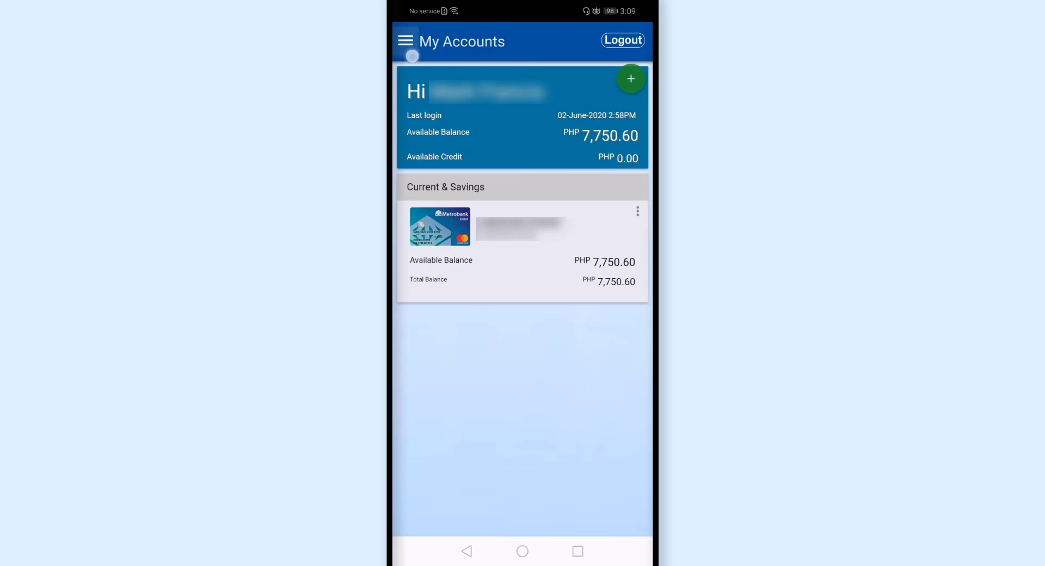
click(405, 40)
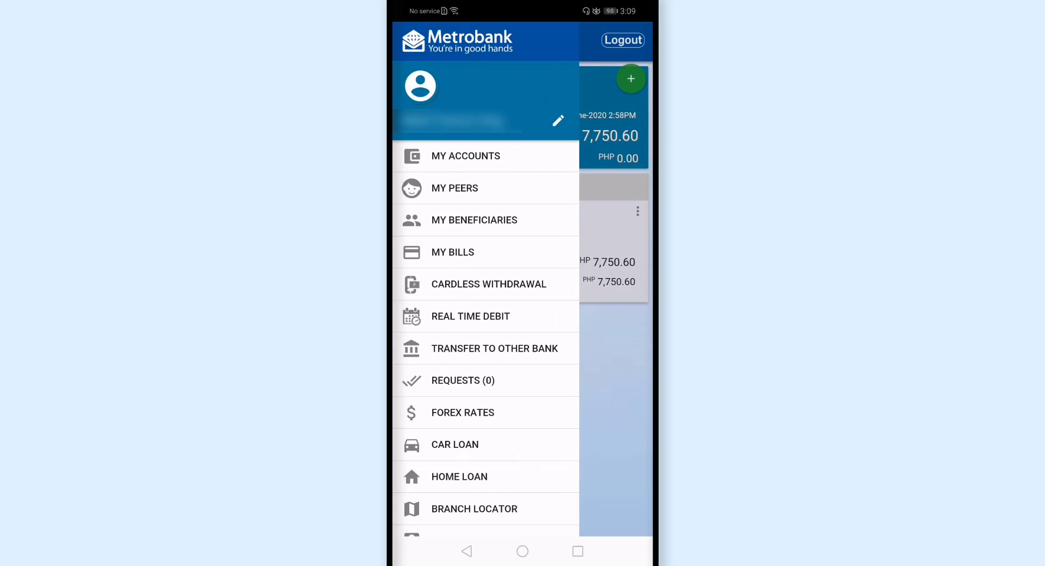
click(453, 253)
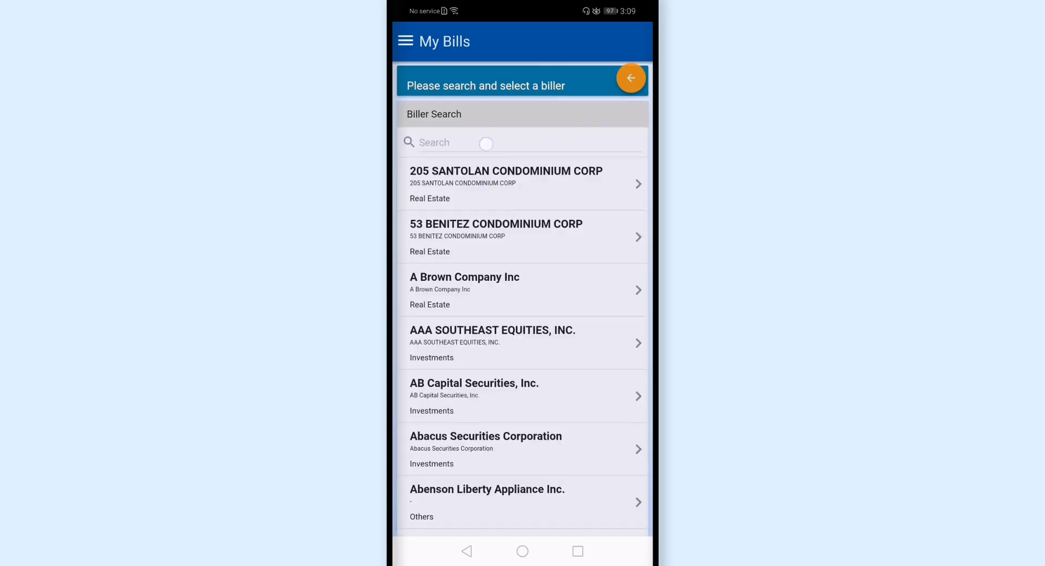
- Search billers for 'Security' and select Security Bank MC/Diners to reach its bill details form
text(Securit)
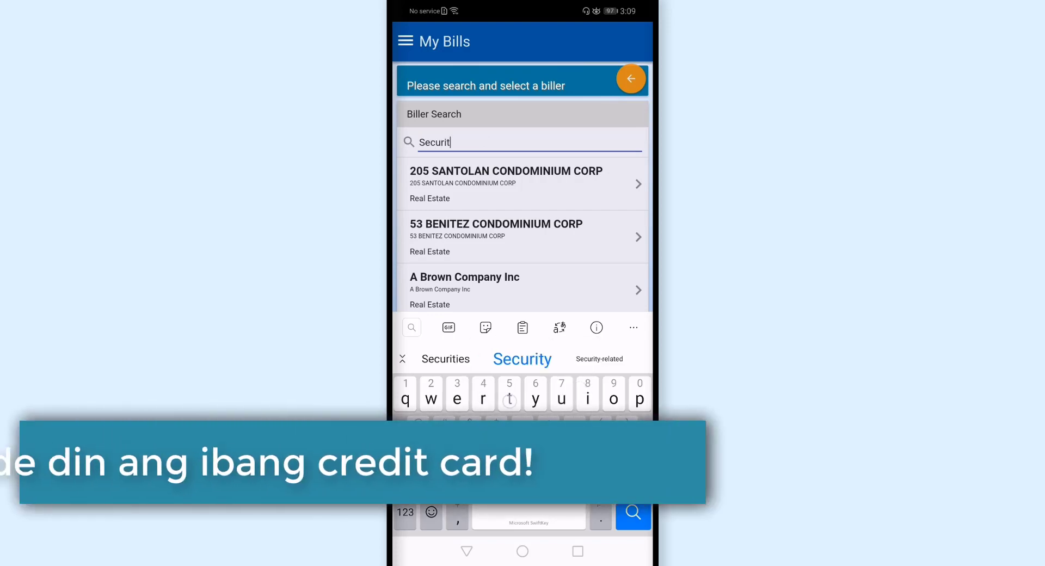
click(631, 513)
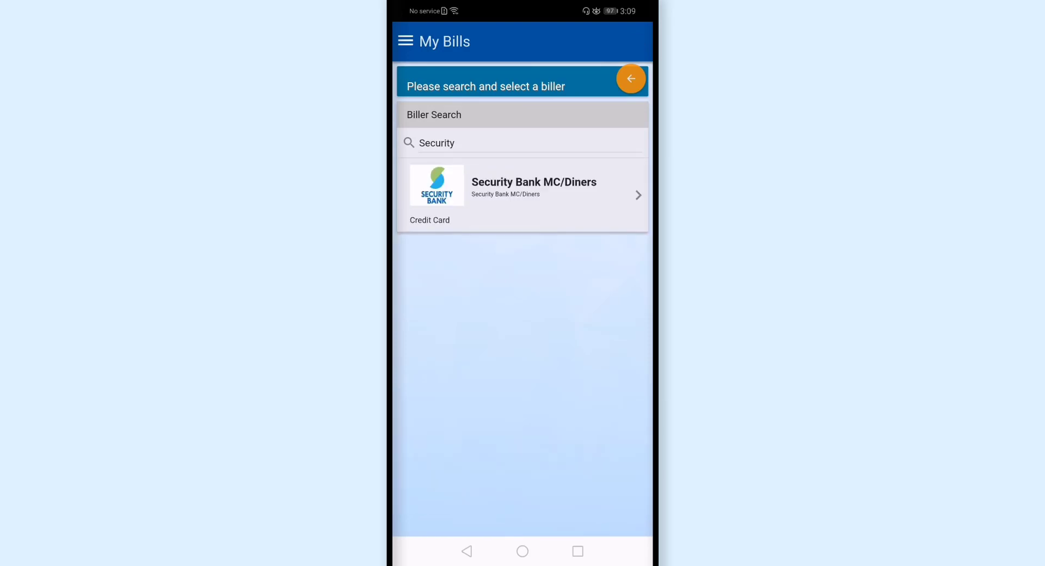
click(522, 195)
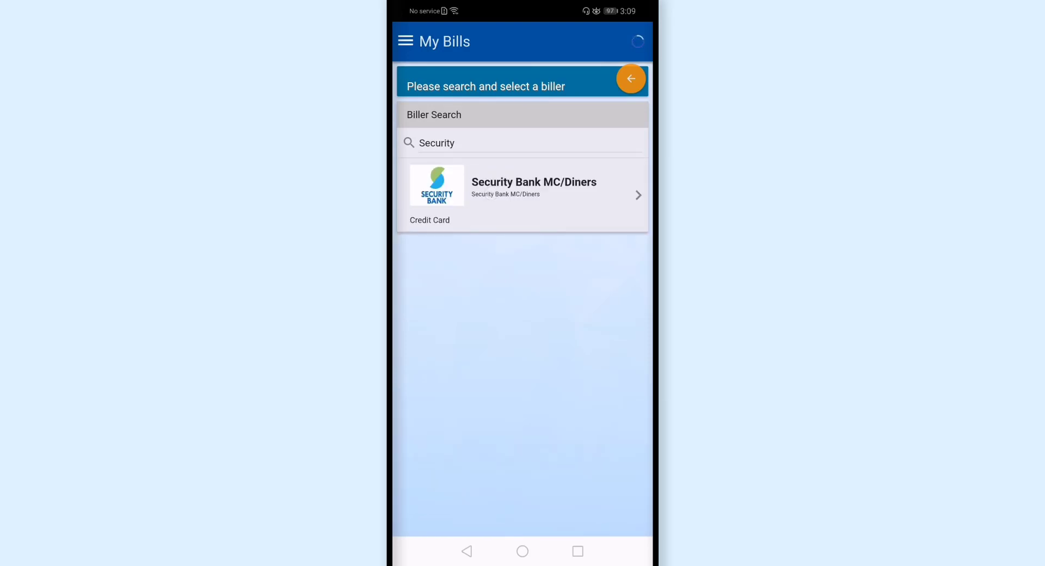
click(521, 195)
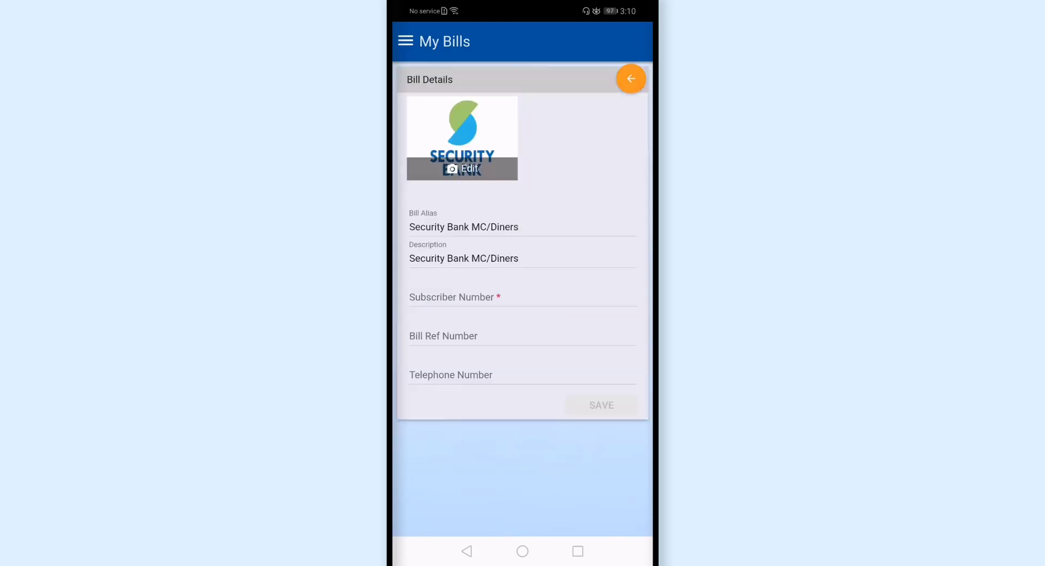
- Change the Bill Alias to 'Security Bank Lulu'
click(464, 226)
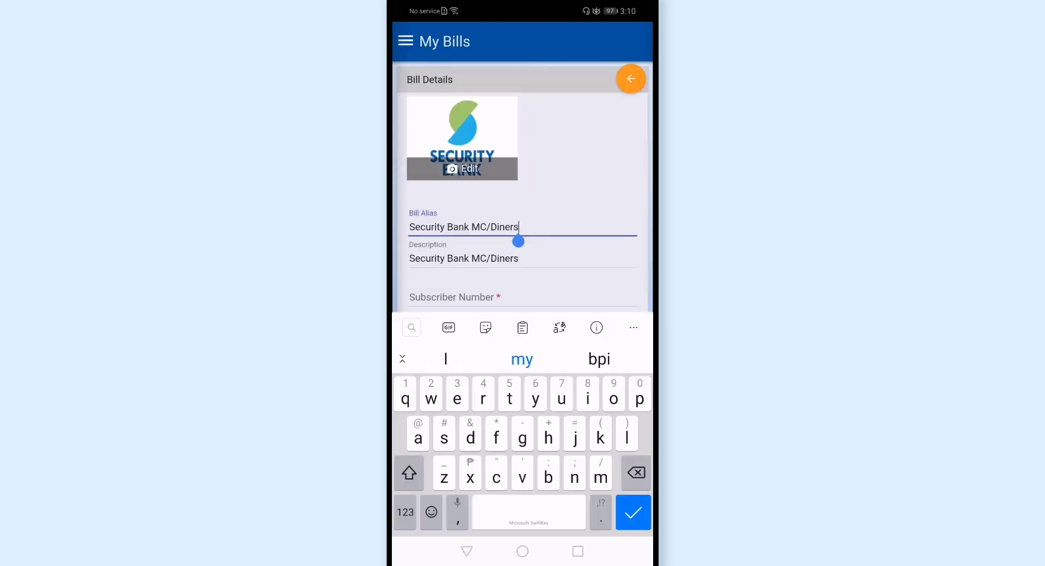
key(backspace)
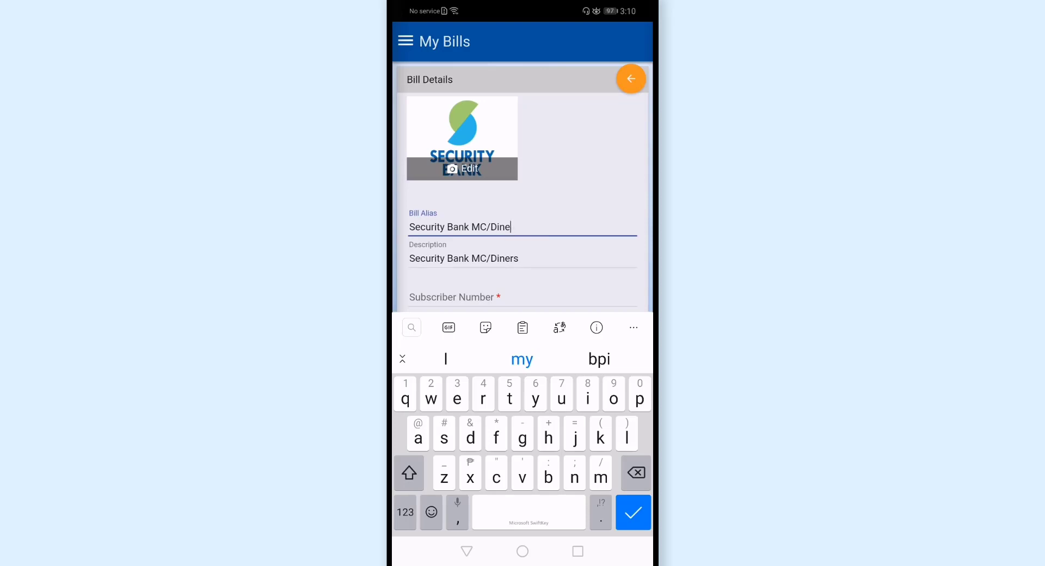
key(BackSpace)
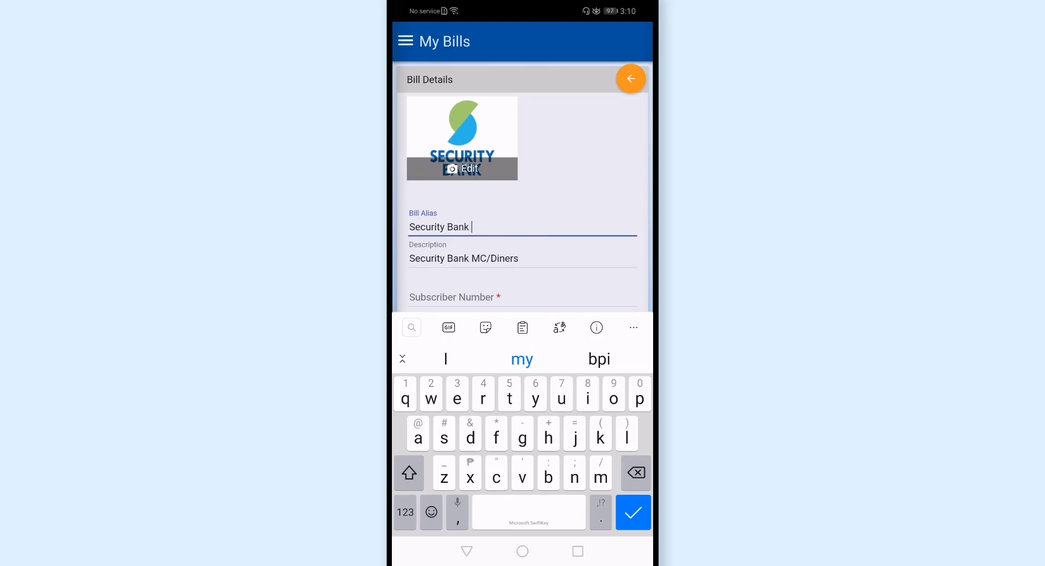
text(Lulu)
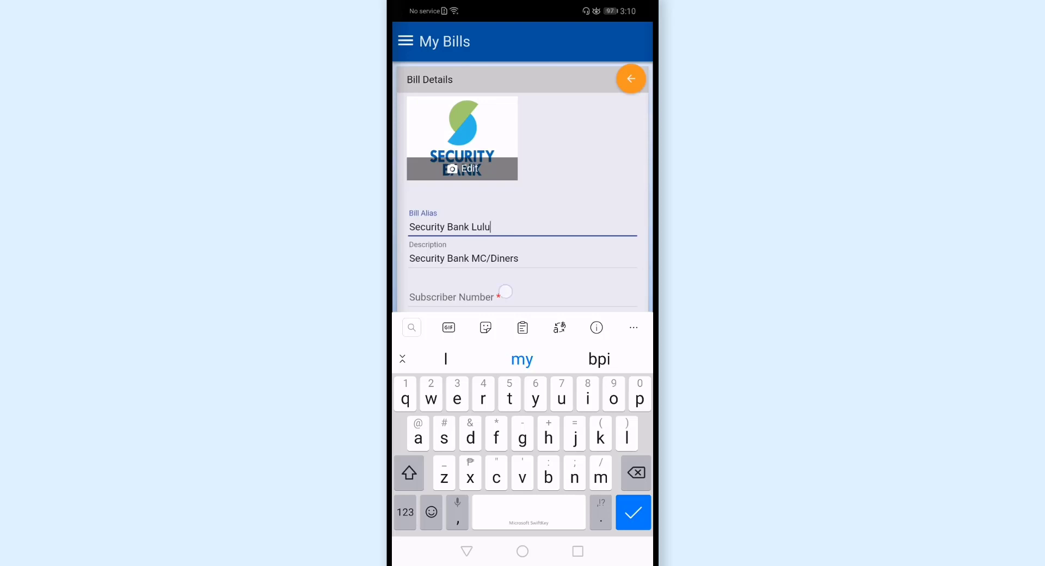
- Fill the subscriber number and remaining bill details (099912, 34567) and save the biller
click(417, 438)
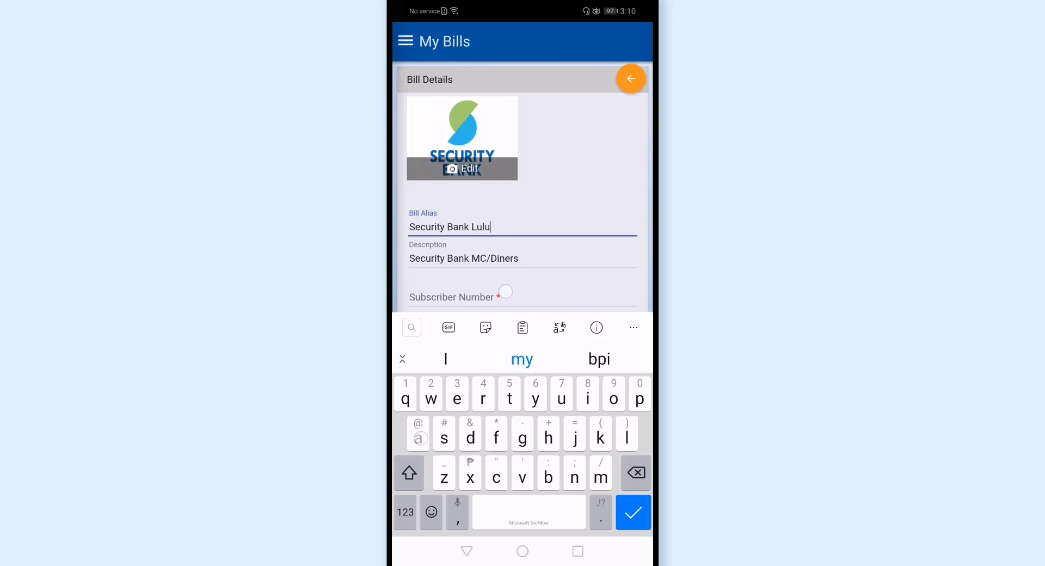
click(522, 297)
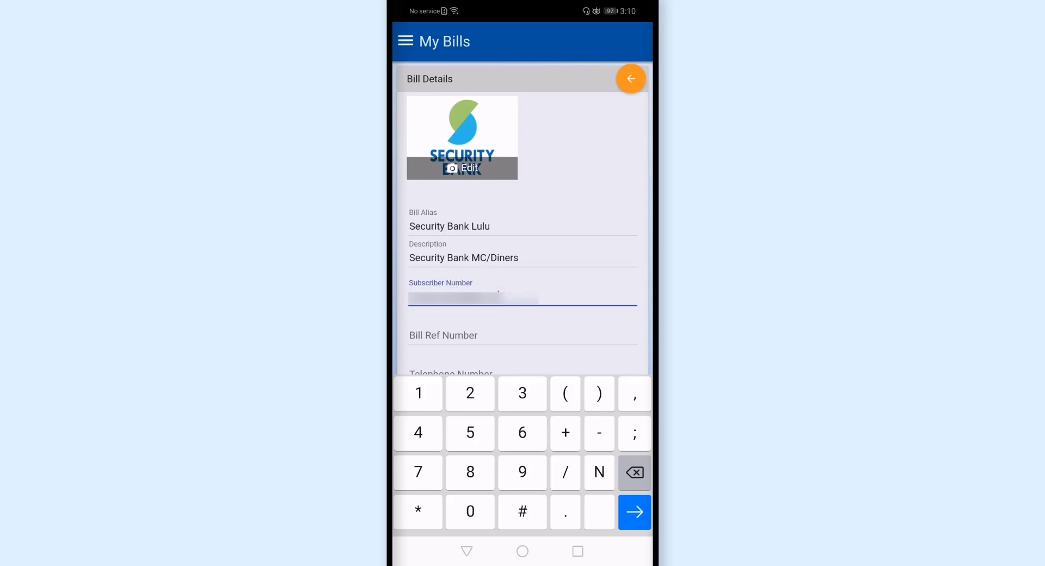
click(522, 260)
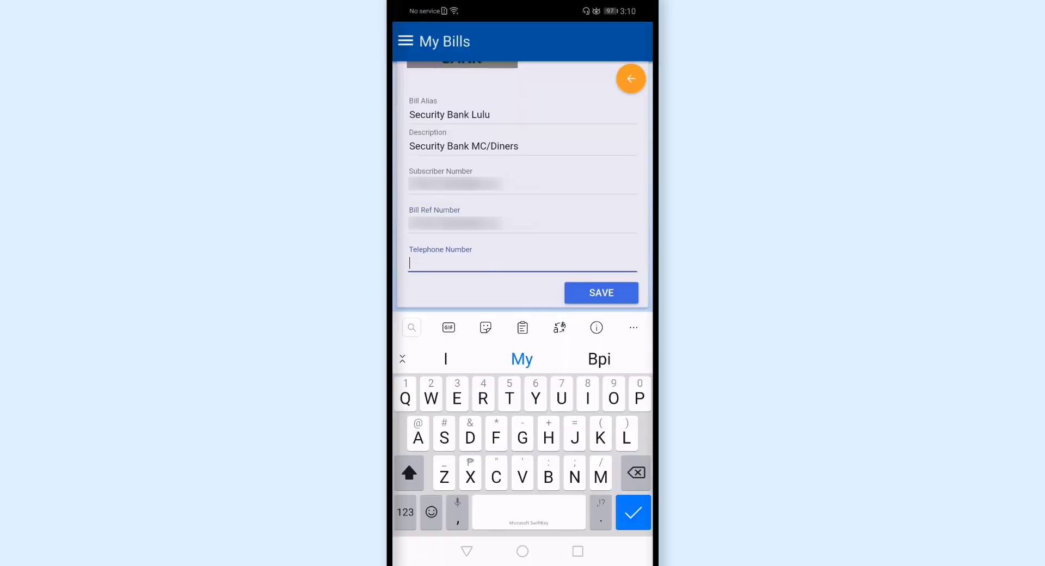
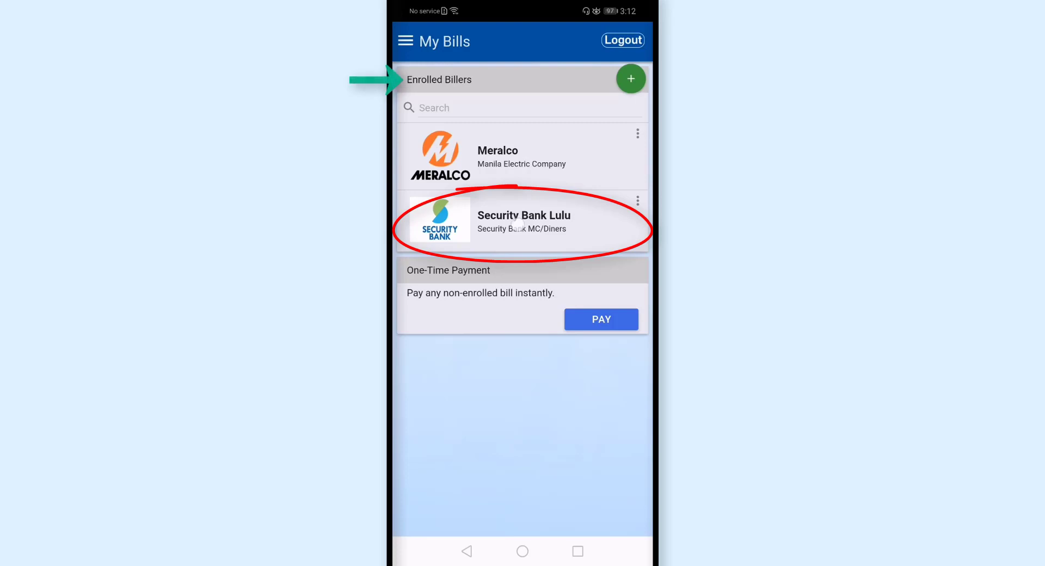
- Pay Security Bank Lulu PHP 100 from the savings account and proceed to the confirmation screen
click(524, 221)
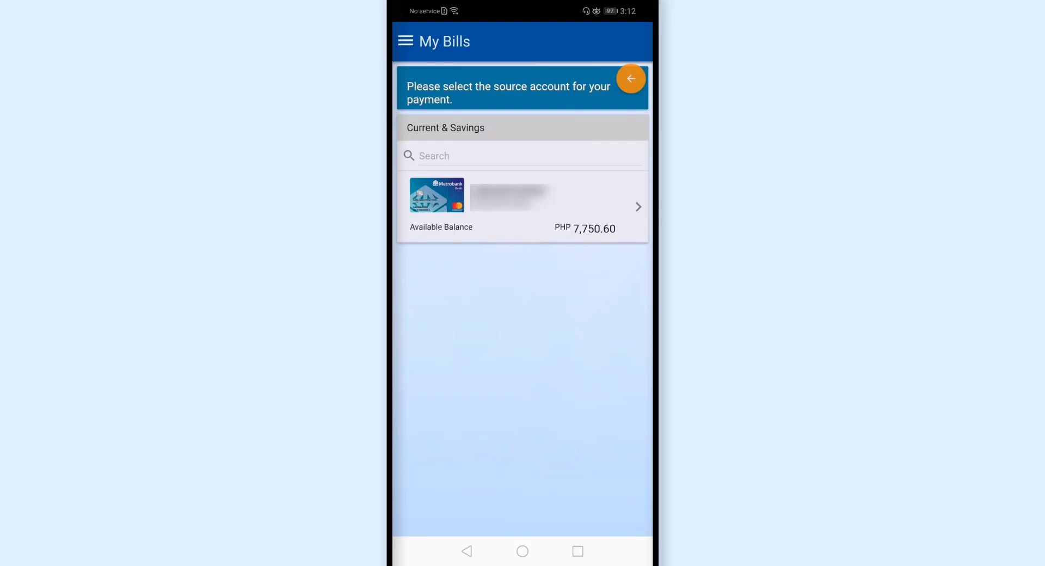
click(521, 207)
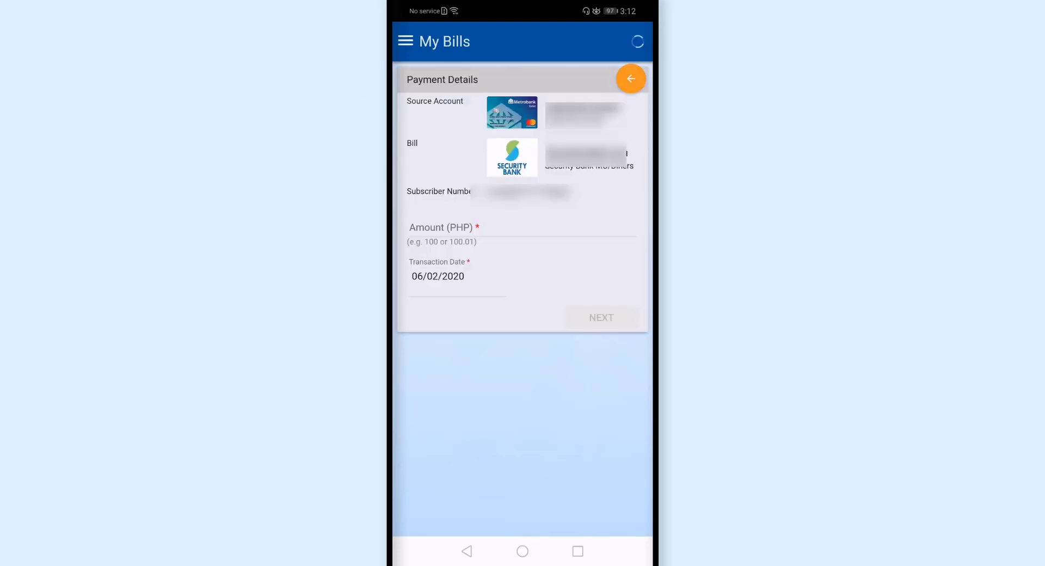
click(521, 242)
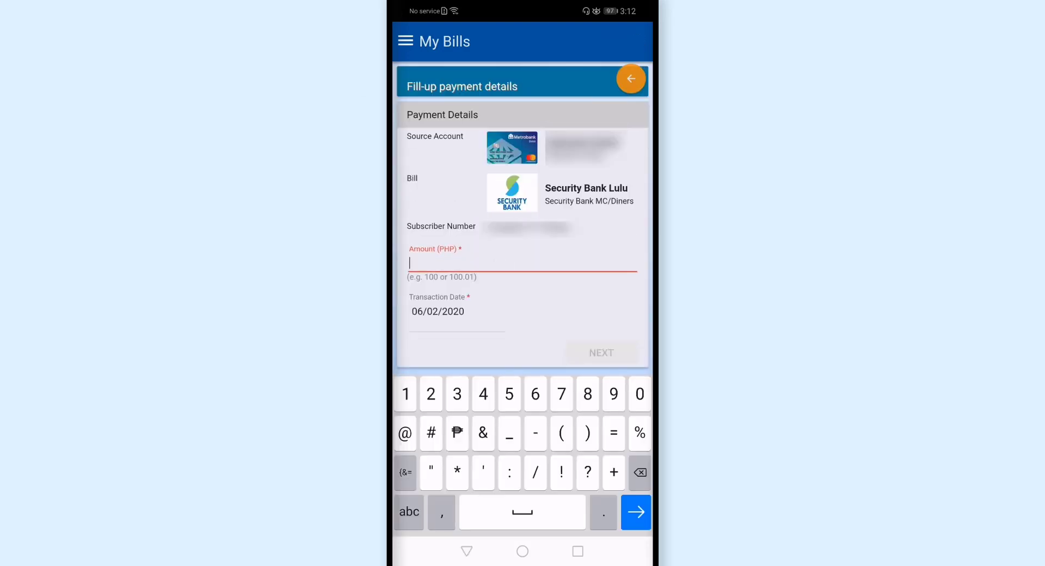
text(100)
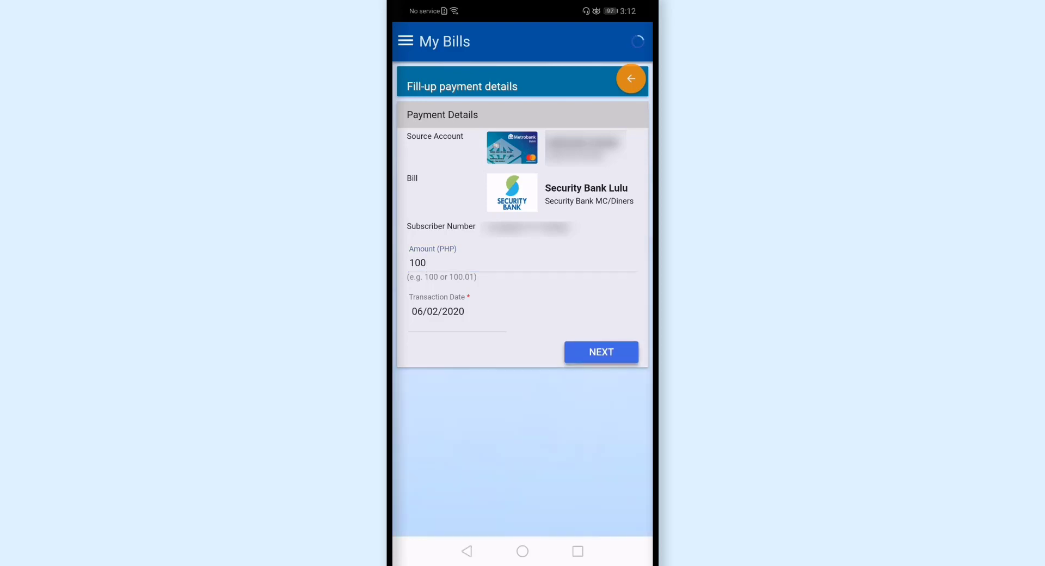
click(598, 351)
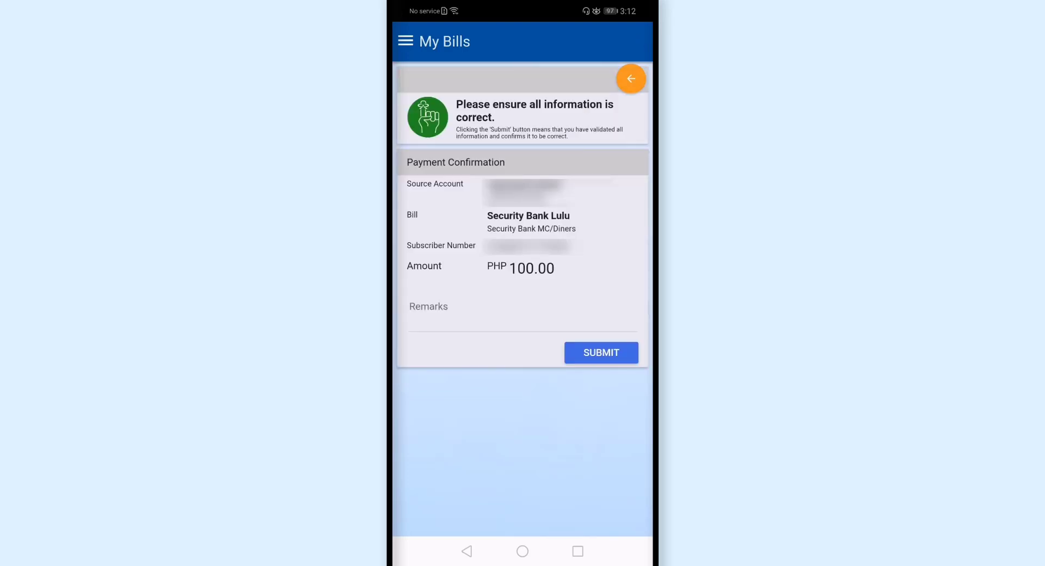
- Submit the payment, verify with the SMS OTP, and acknowledge the Payment Successful screen
click(600, 352)
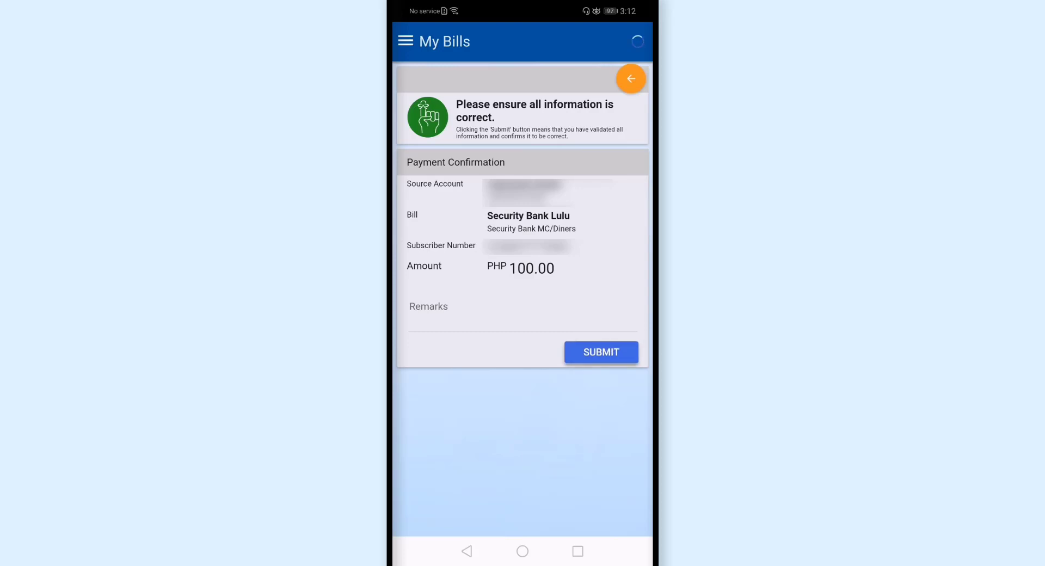
click(599, 351)
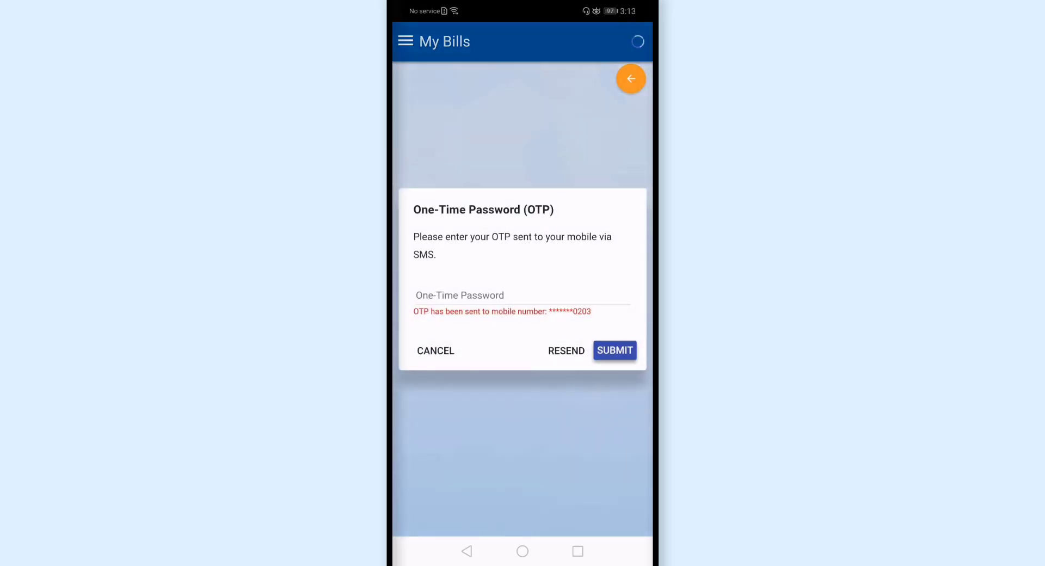
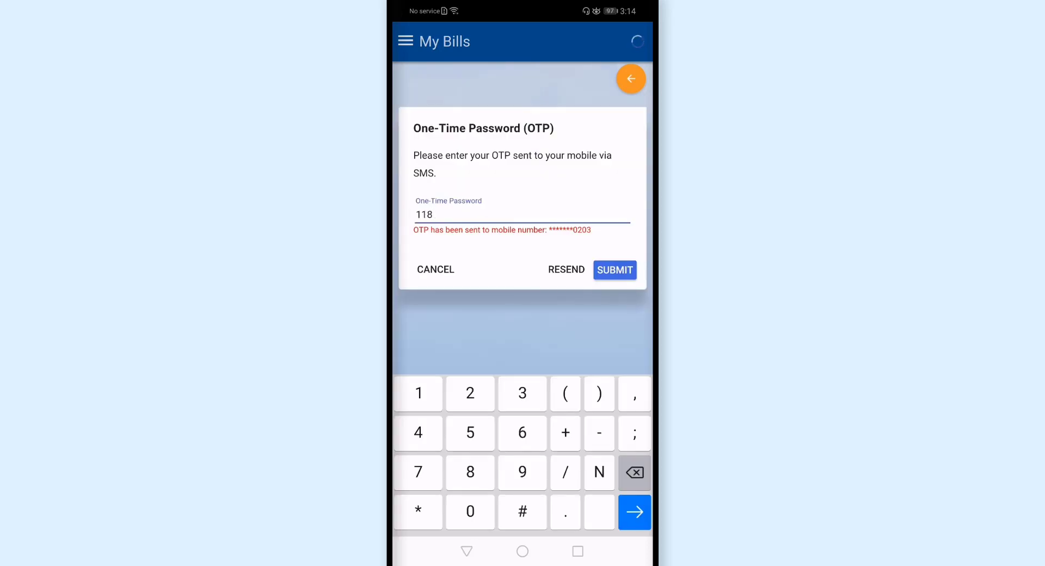
click(614, 270)
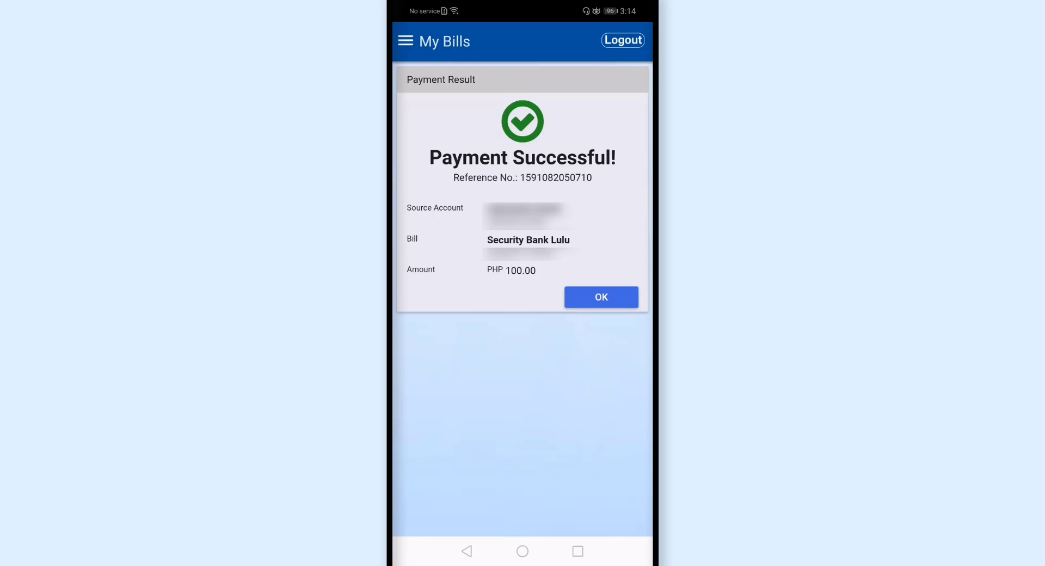
click(601, 297)
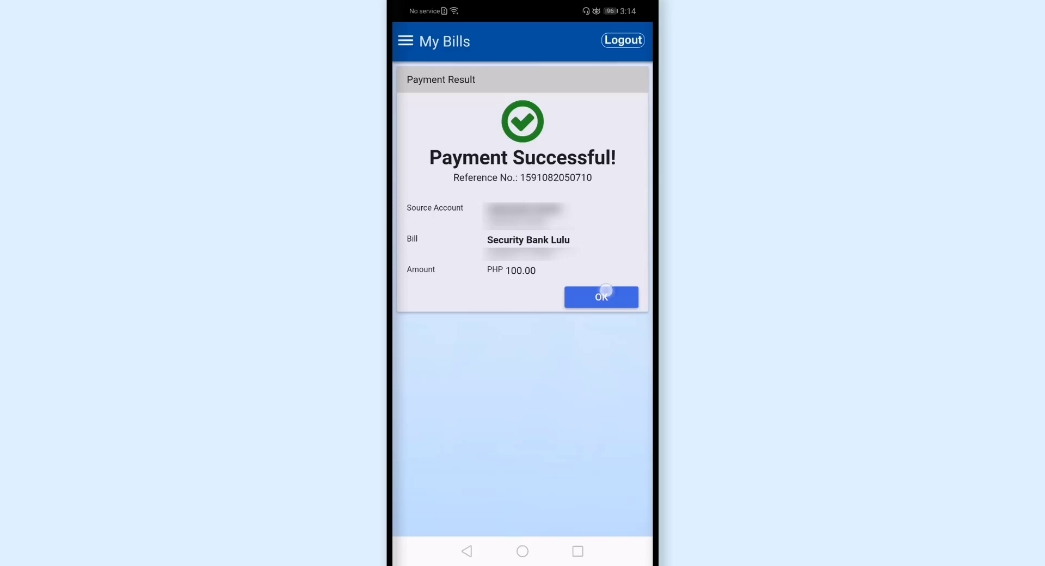
click(601, 297)
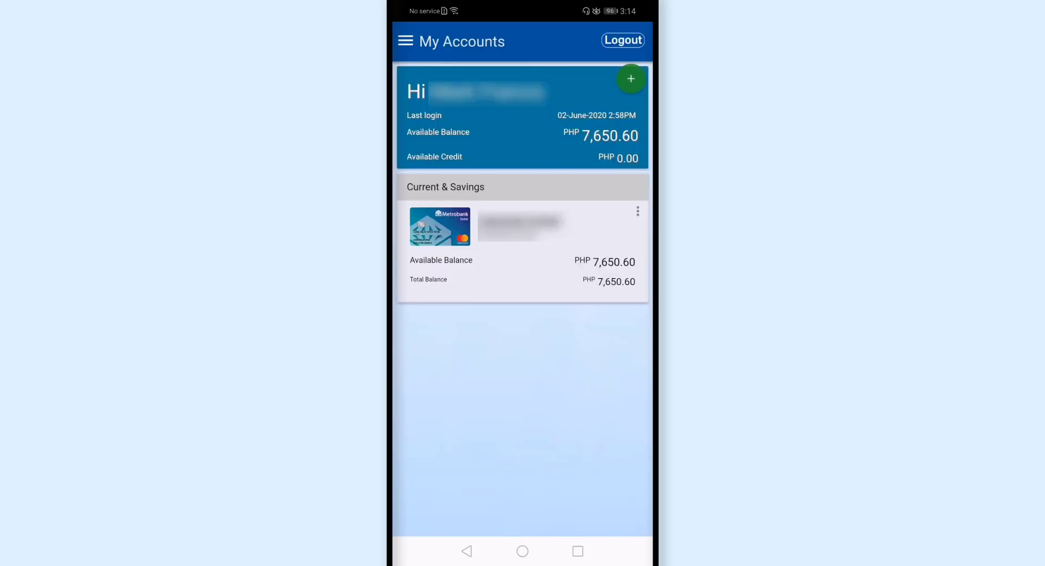